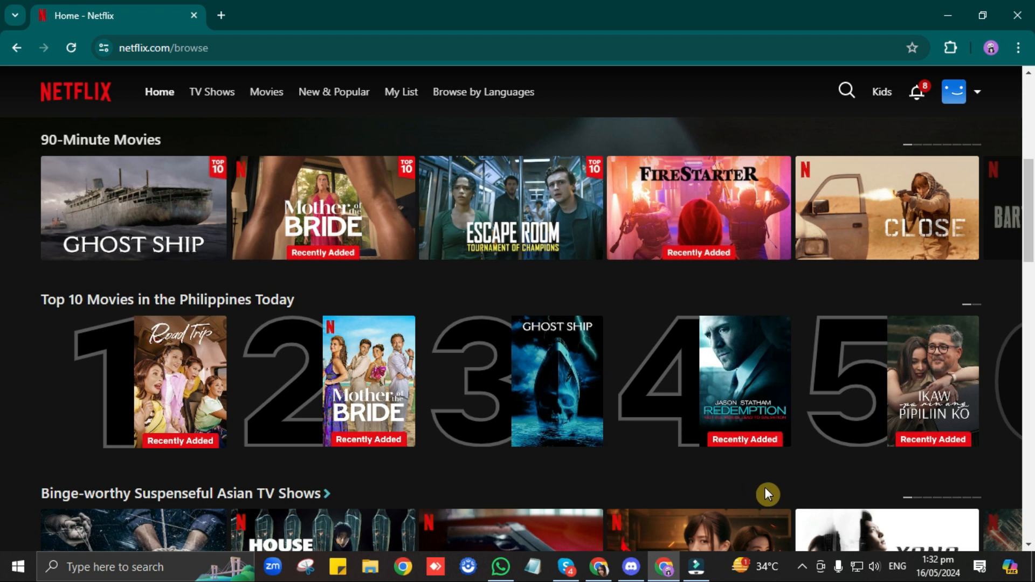
{"action": "mouse_move", "coordinate": [672, 553]}
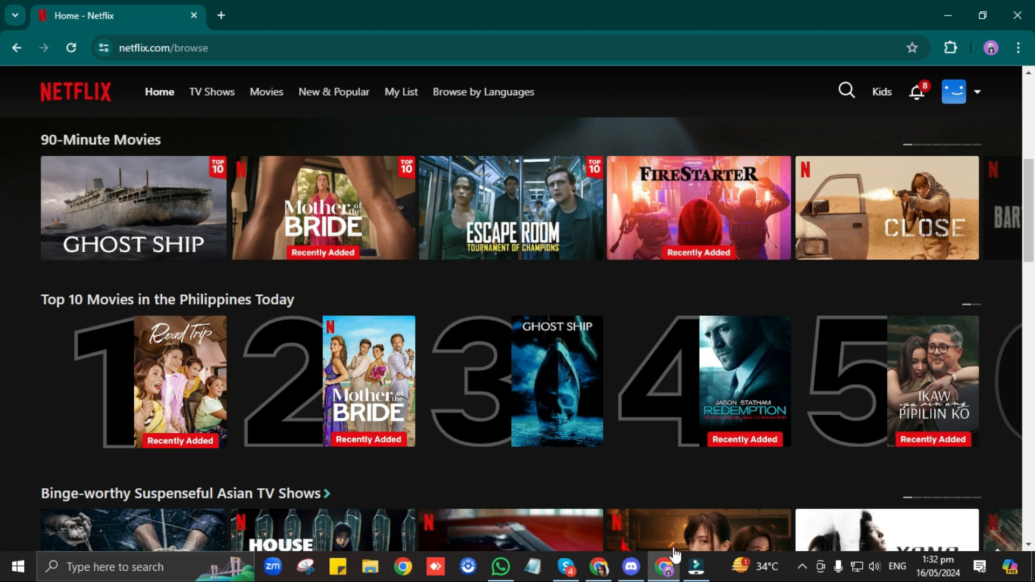
- Bring the Discord window up from the taskbar over the Netflix browse page
{"action": "left_click", "coordinate": [631, 565]}
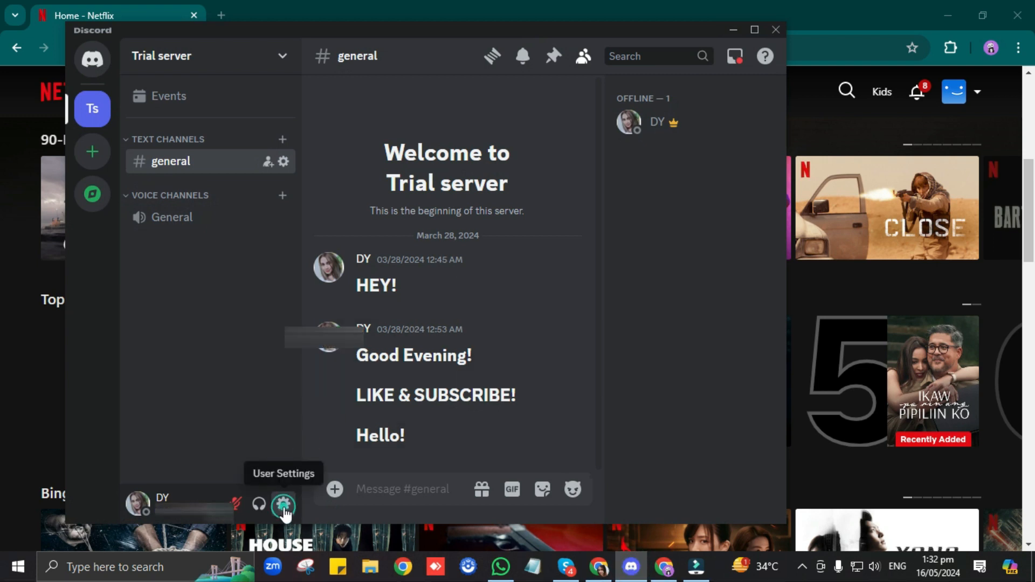
- Go to the Advanced page of Discord's user settings
{"action": "left_click", "coordinate": [282, 506]}
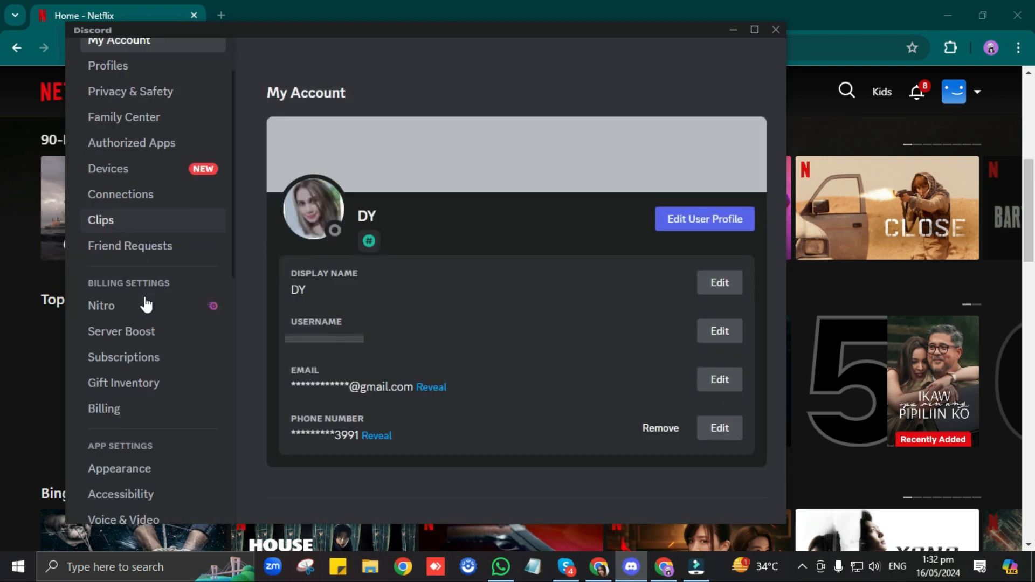
{"action": "scroll", "scroll_direction": "down", "scroll_amount": 3}
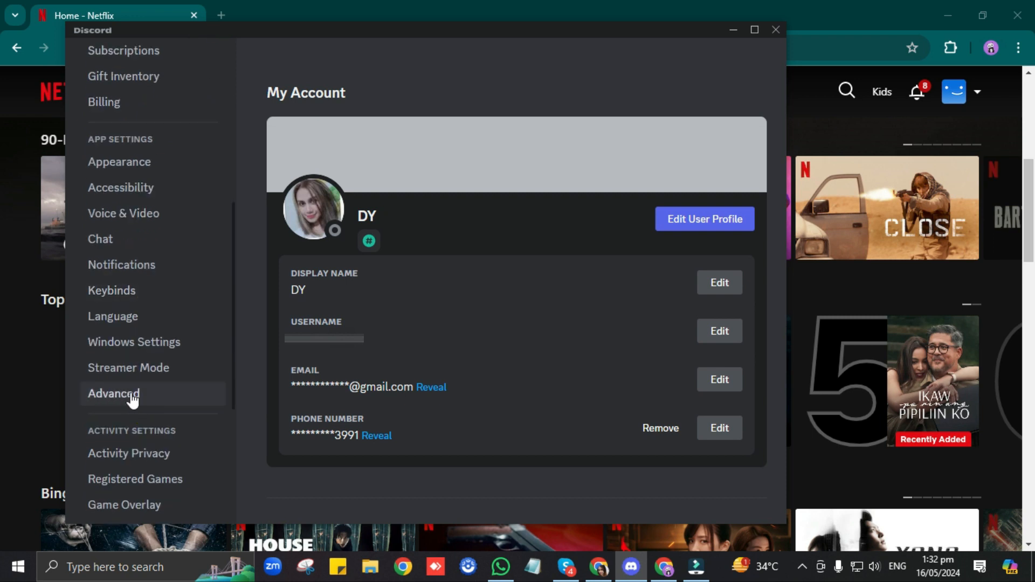
{"action": "left_click", "coordinate": [113, 392]}
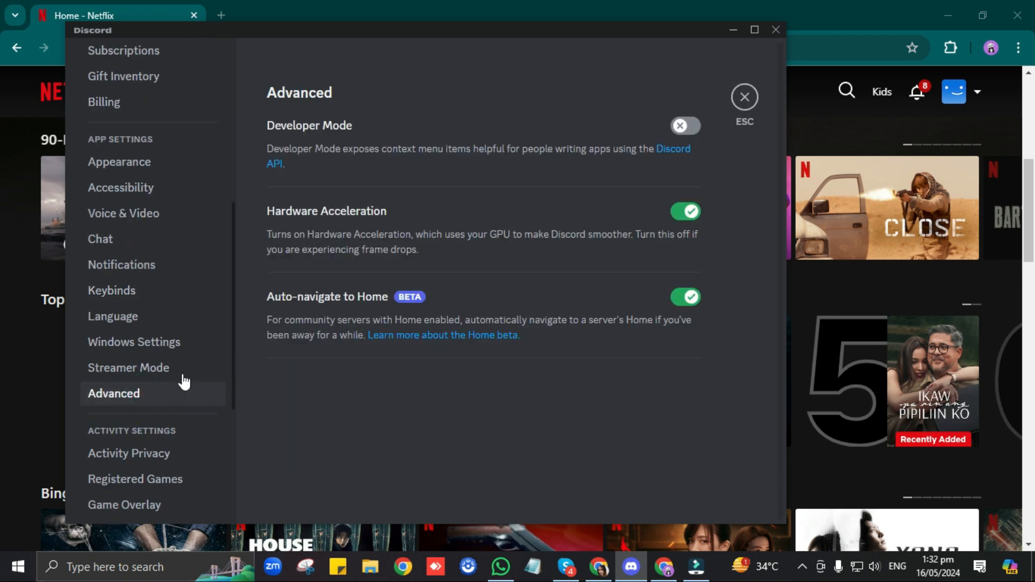
{"action": "mouse_move", "coordinate": [381, 213]}
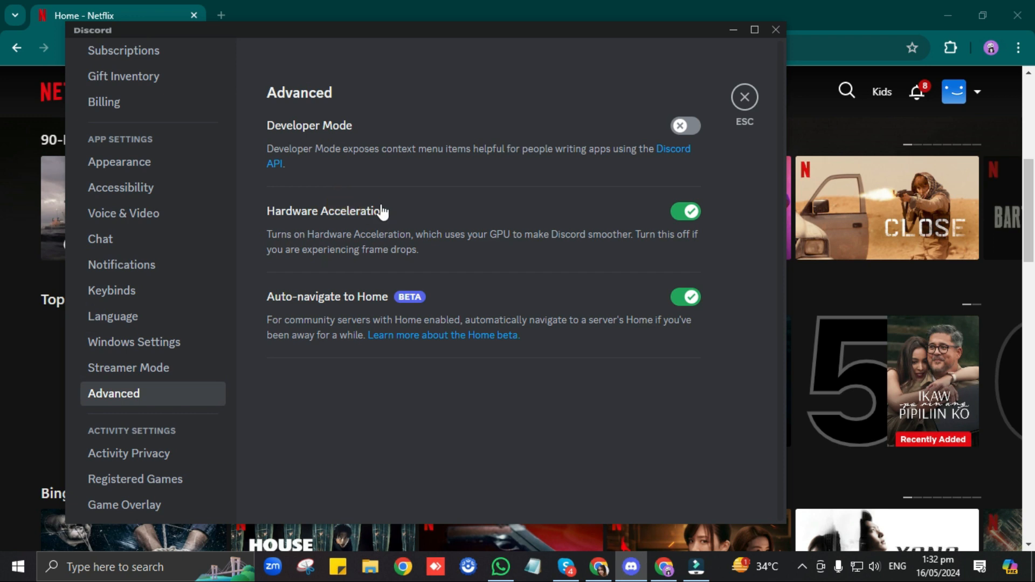
{"action": "mouse_move", "coordinate": [650, 220]}
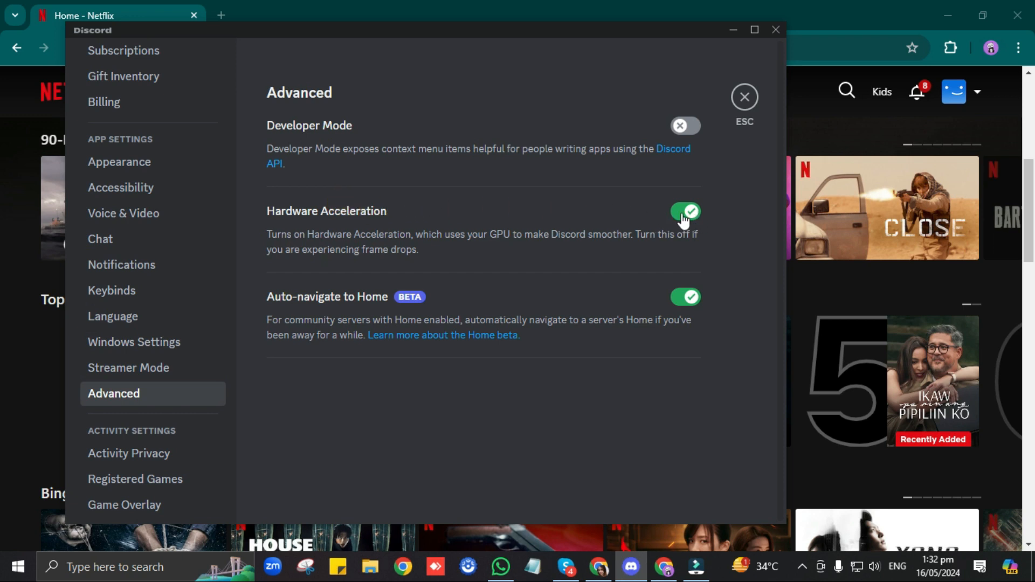
- Turn off Hardware Acceleration and confirm Discord's quit-and-relaunch prompt
{"action": "left_click", "coordinate": [685, 212]}
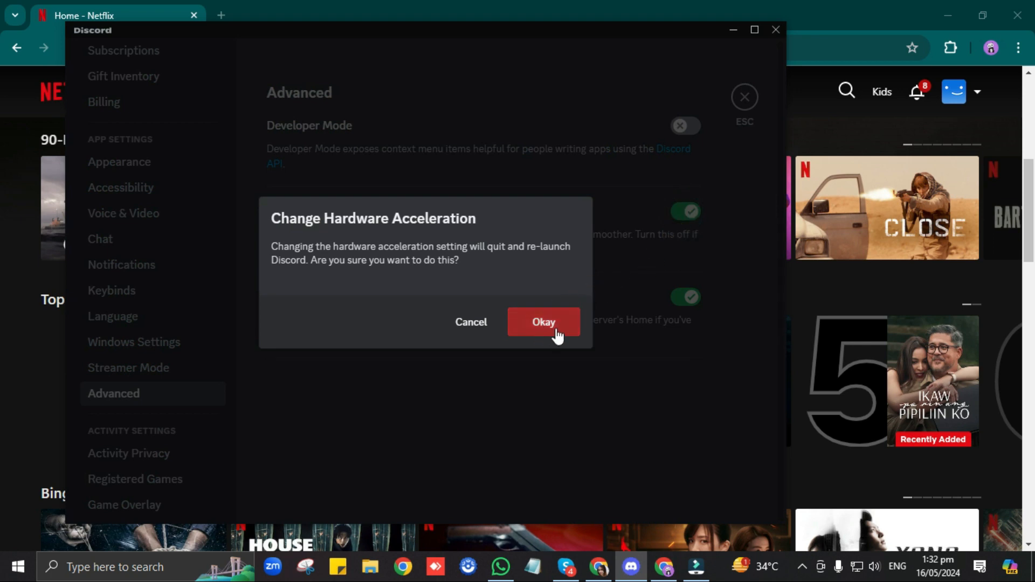
{"action": "left_click", "coordinate": [544, 322]}
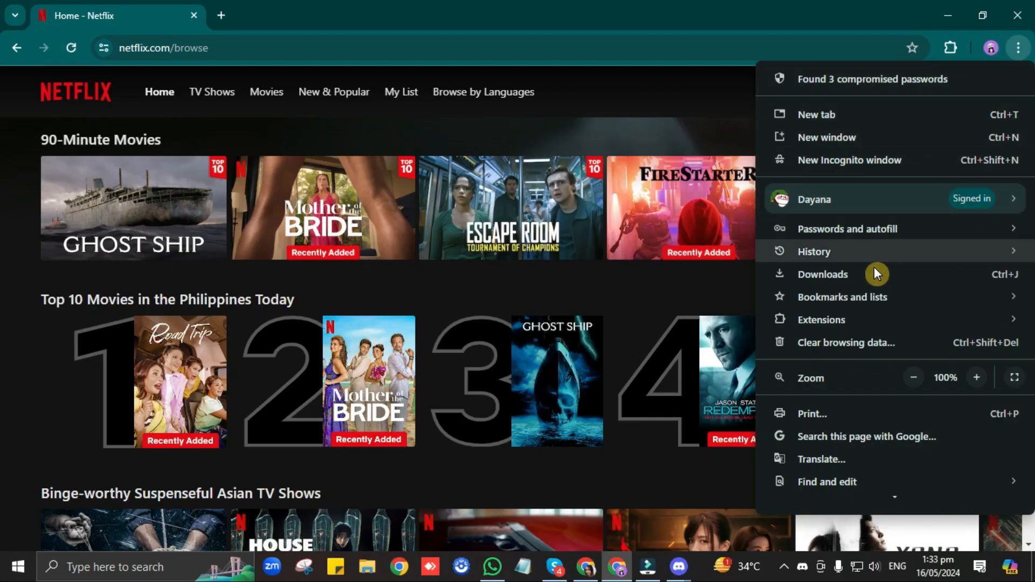
- Open Chrome's Settings page from the three-dot menu
{"action": "scroll", "scroll_direction": "down", "scroll_amount": 3}
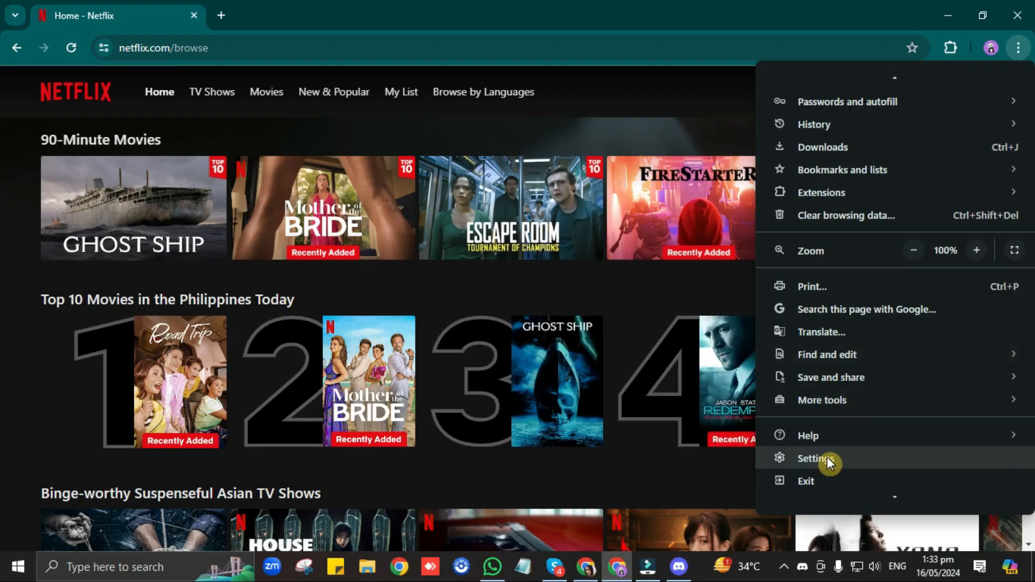
{"action": "left_click", "coordinate": [816, 458]}
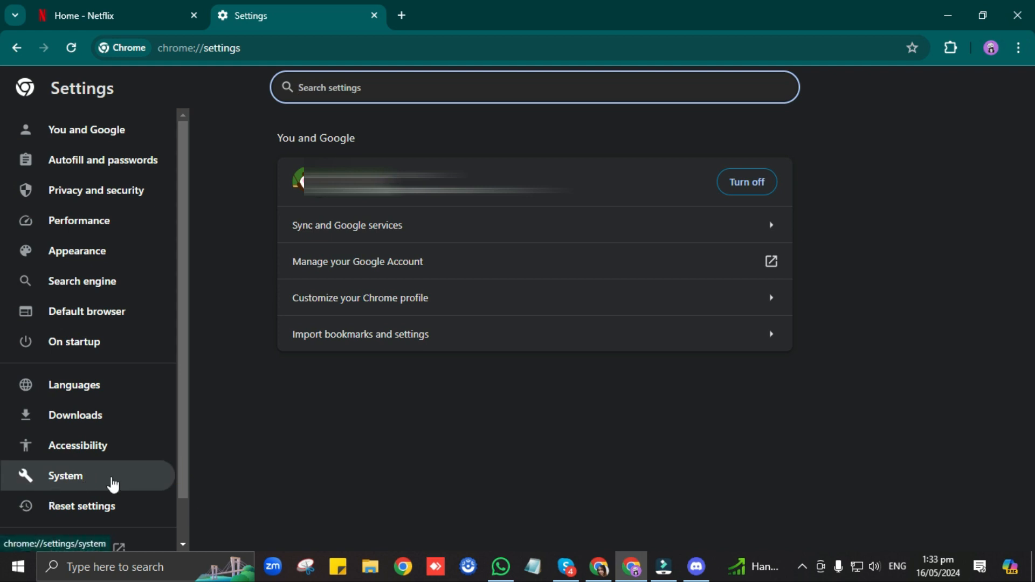
- Switch off 'Use graphics acceleration when available' under System, then return to Discord
{"action": "left_click", "coordinate": [65, 476]}
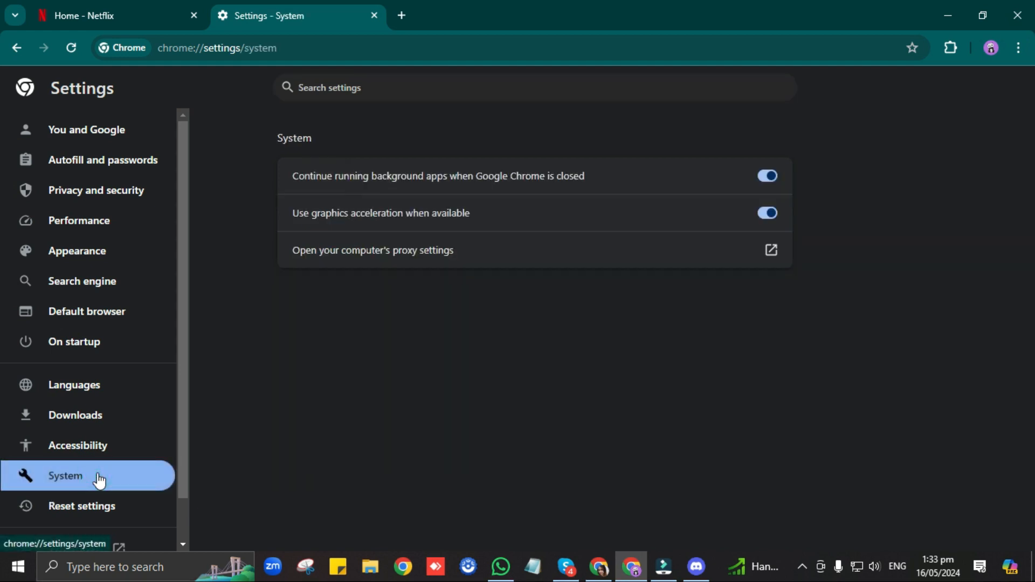
{"action": "mouse_move", "coordinate": [488, 219]}
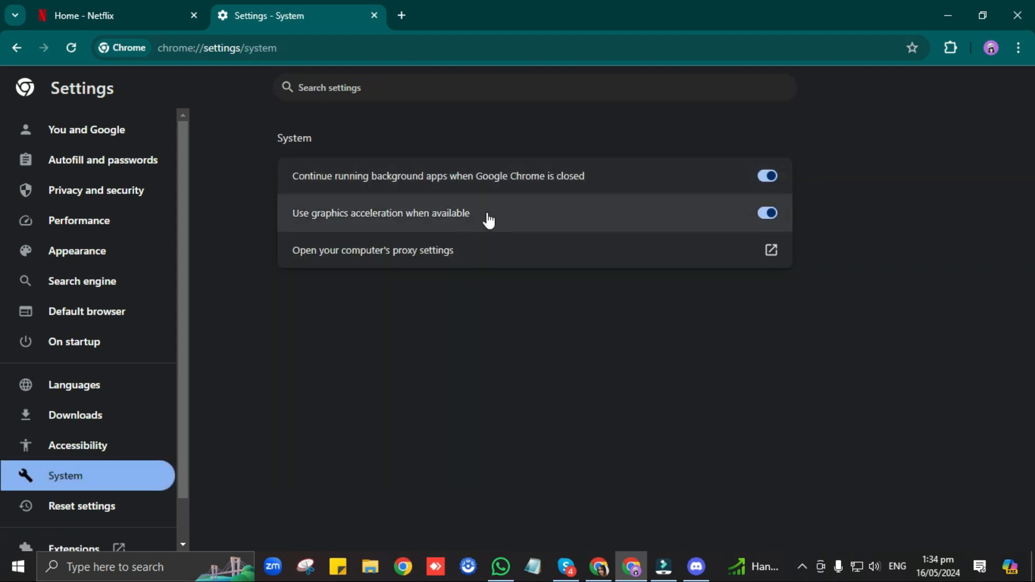
{"action": "mouse_move", "coordinate": [370, 221]}
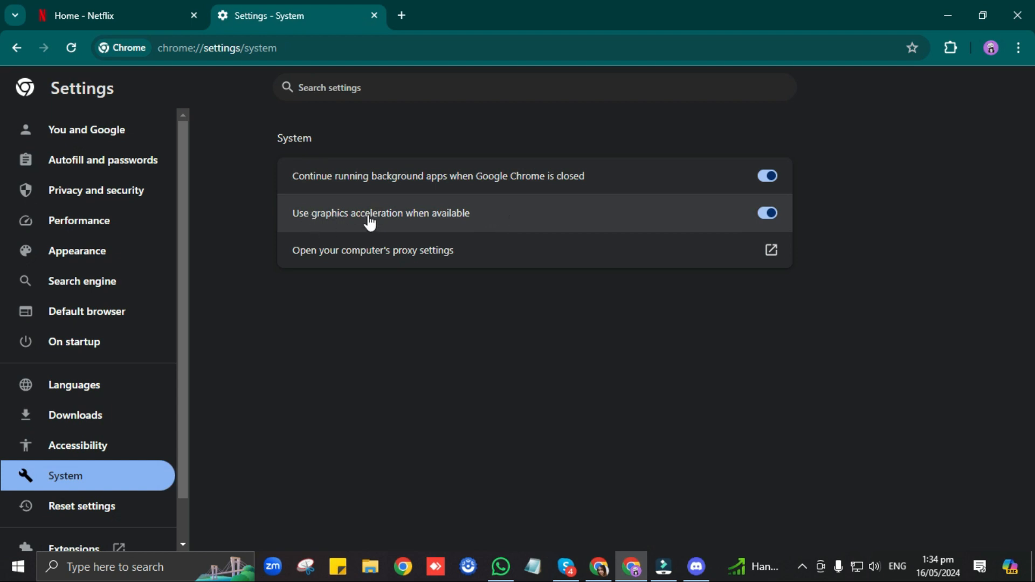
{"action": "mouse_move", "coordinate": [753, 214]}
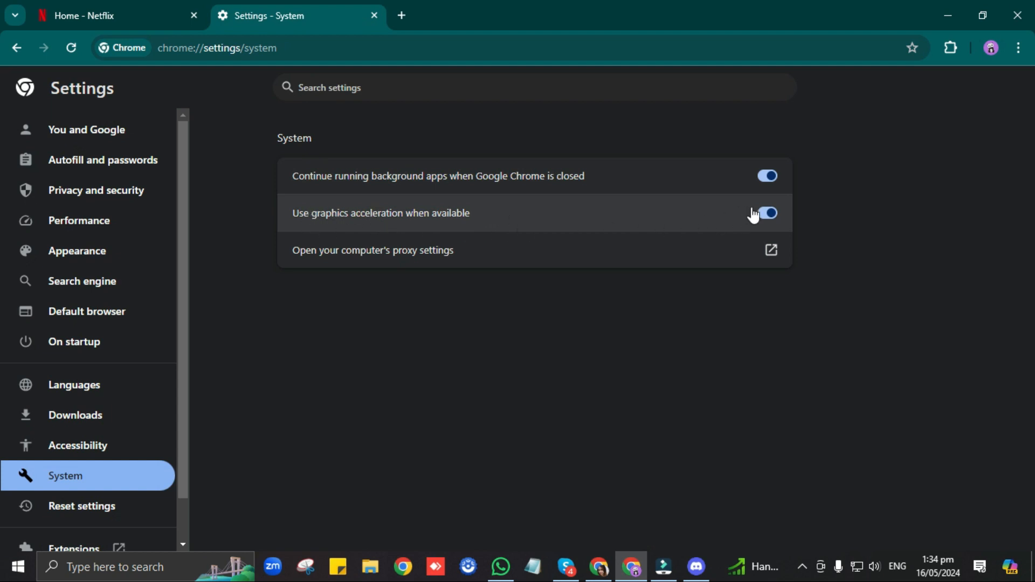
{"action": "left_click", "coordinate": [766, 213]}
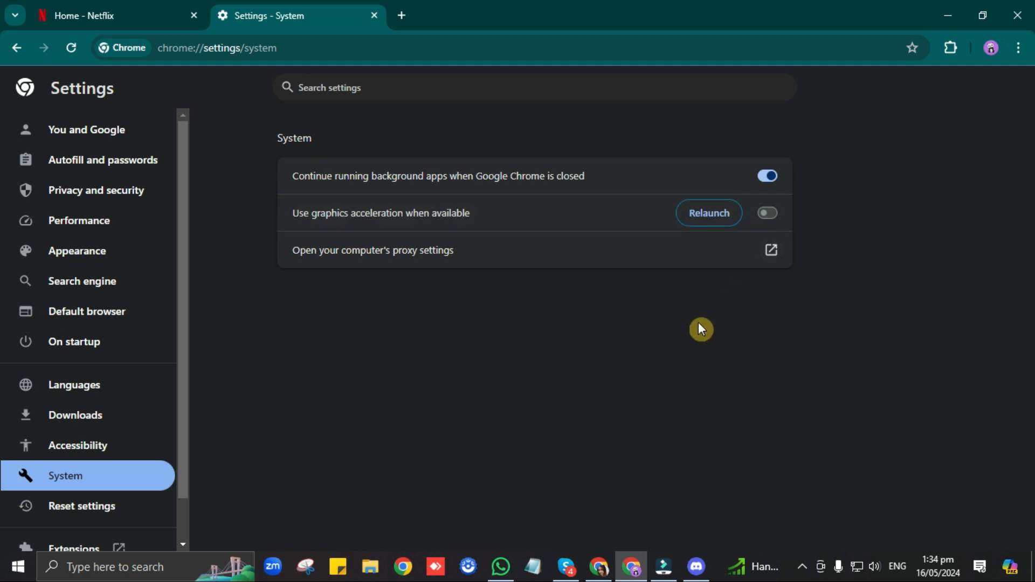
{"action": "left_click", "coordinate": [694, 566]}
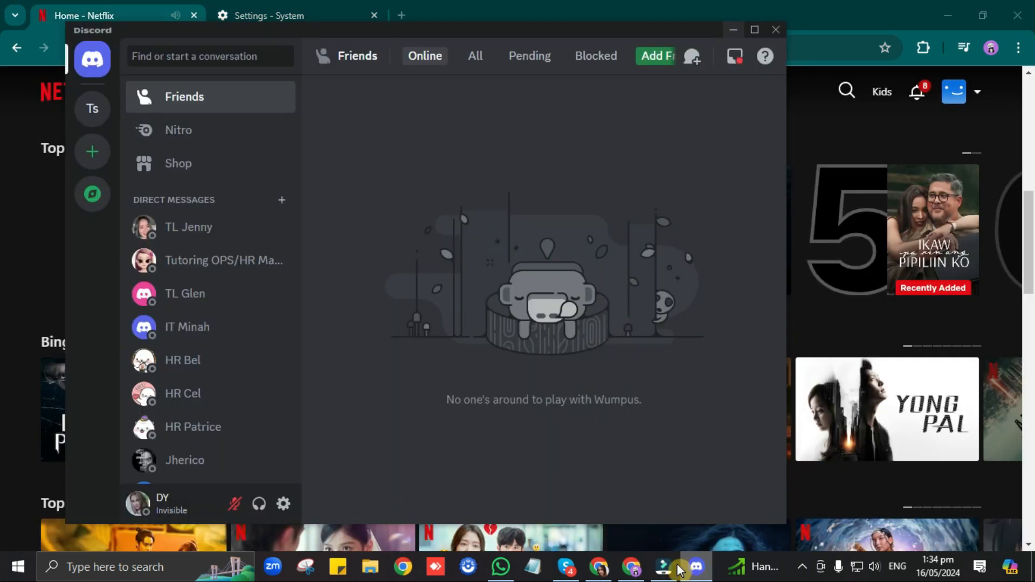
- Join the Trial server's General voice channel and bring up the Screen Share picker
{"action": "left_click", "coordinate": [92, 107]}
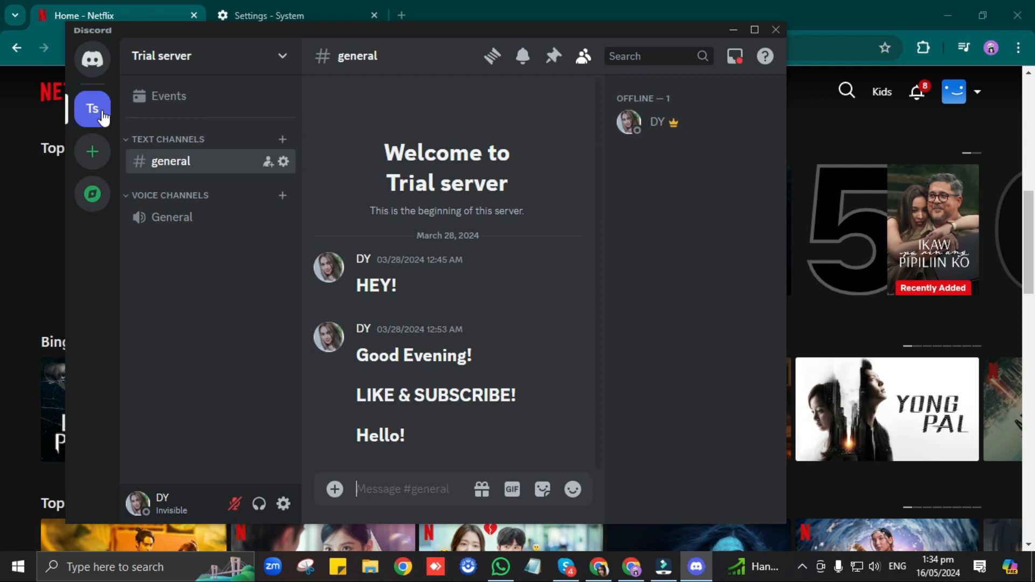
{"action": "mouse_move", "coordinate": [171, 217]}
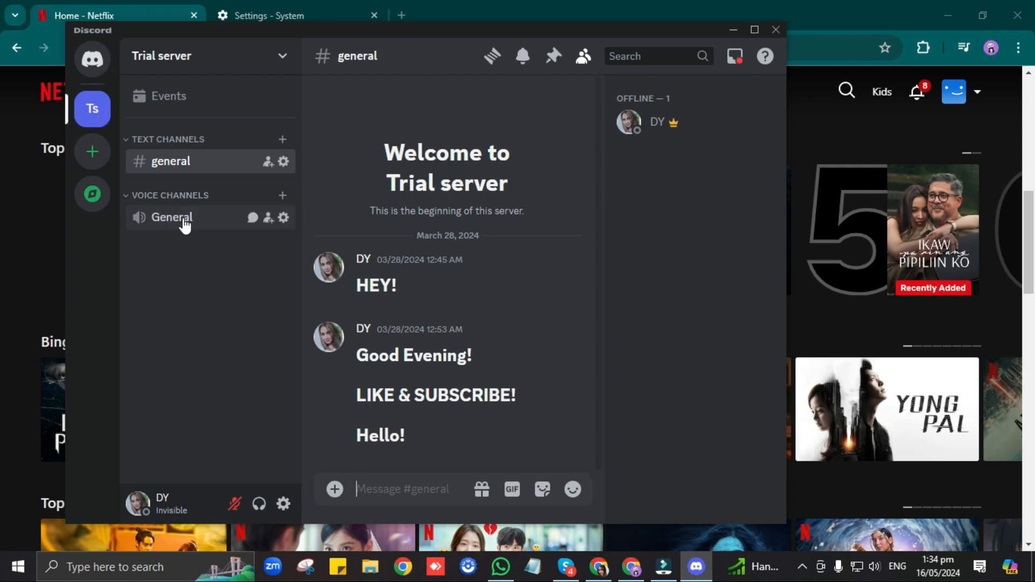
{"action": "left_click", "coordinate": [172, 217]}
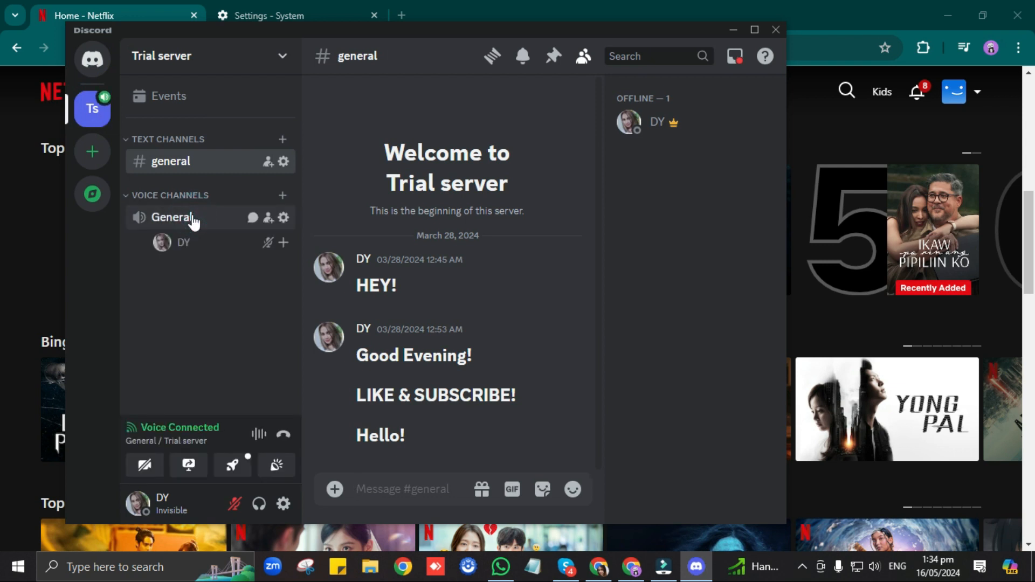
{"action": "mouse_move", "coordinate": [188, 465]}
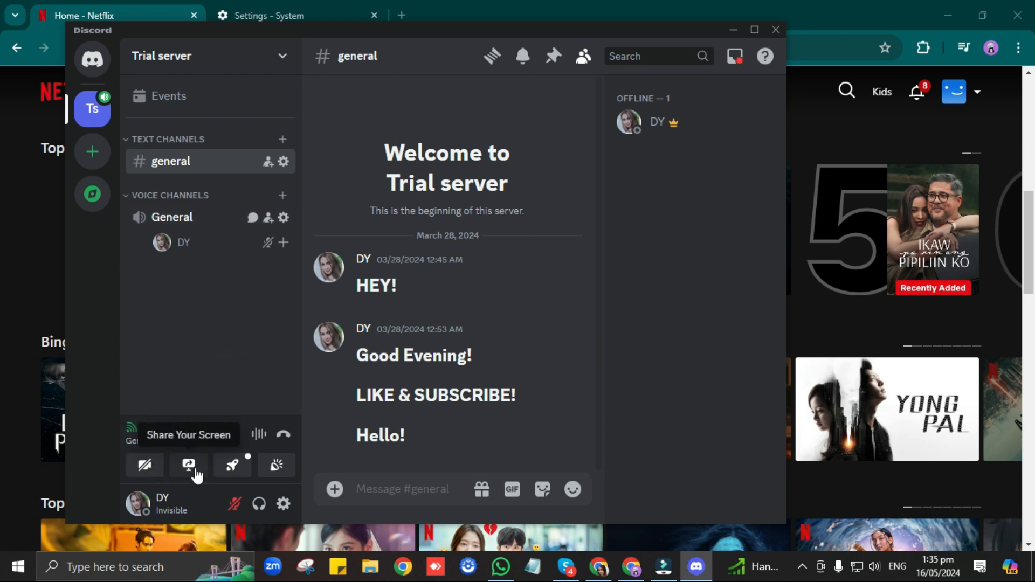
{"action": "left_click", "coordinate": [188, 466]}
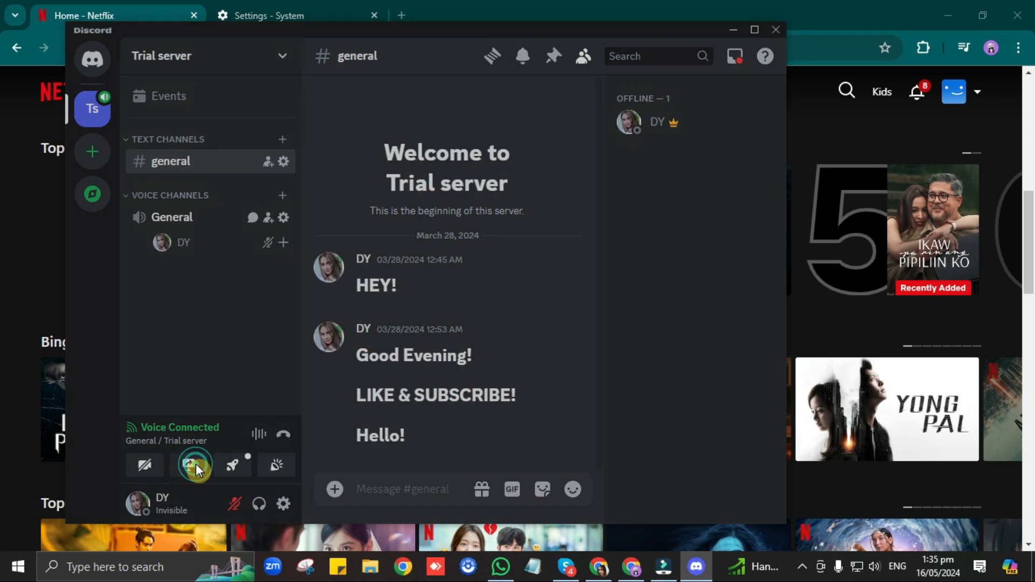
{"action": "left_click", "coordinate": [193, 464]}
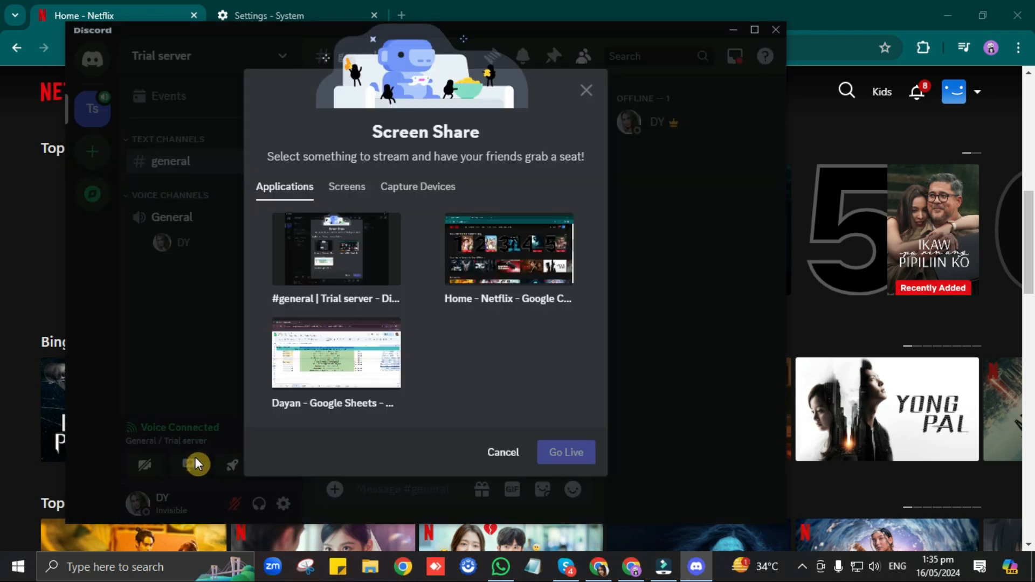
{"action": "mouse_move", "coordinate": [507, 249]}
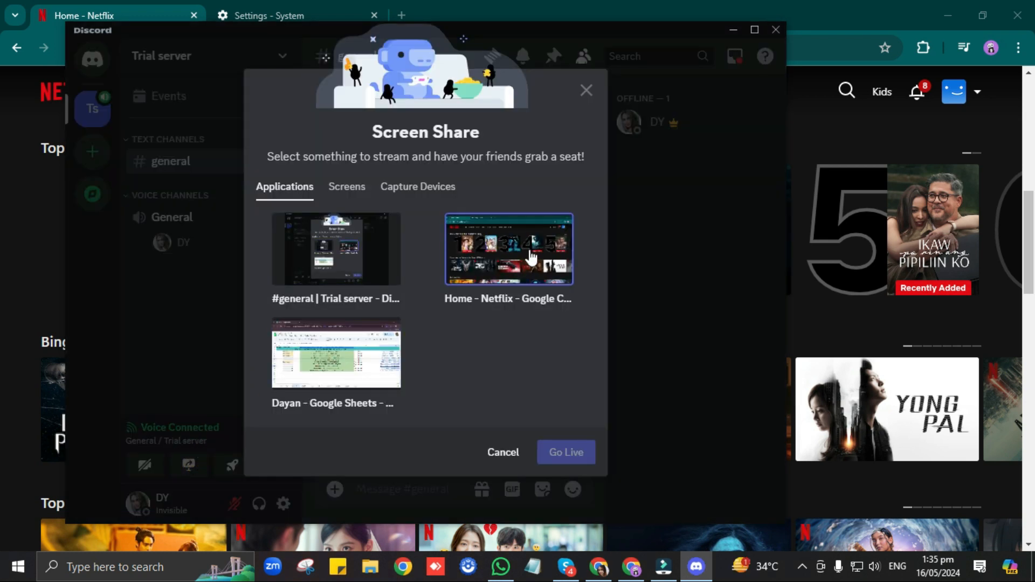
- Go live streaming the 'Home - Netflix - Google Chrome' window at 720p, 30 fps
{"action": "left_click", "coordinate": [507, 249]}
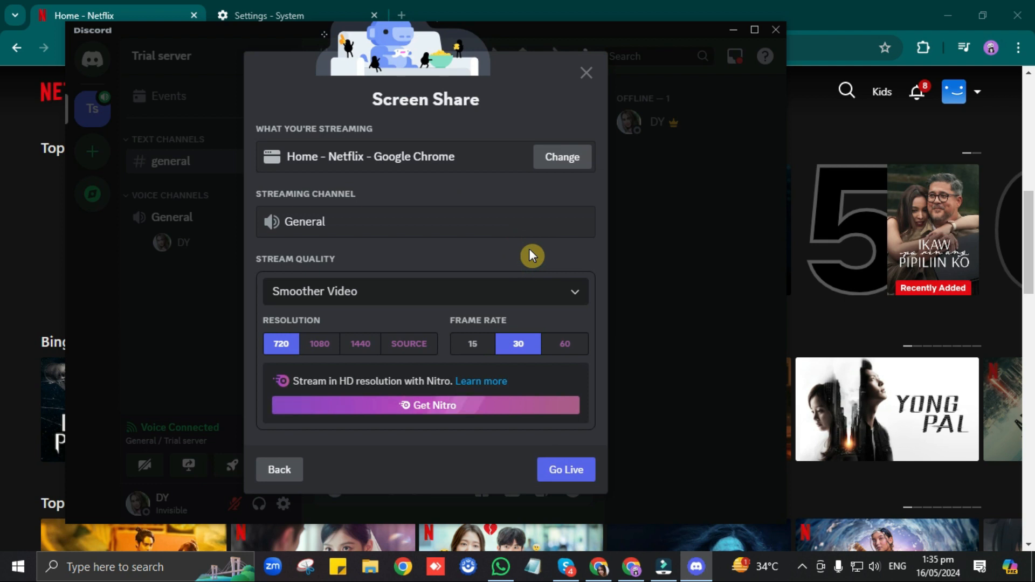
{"action": "mouse_move", "coordinate": [362, 317]}
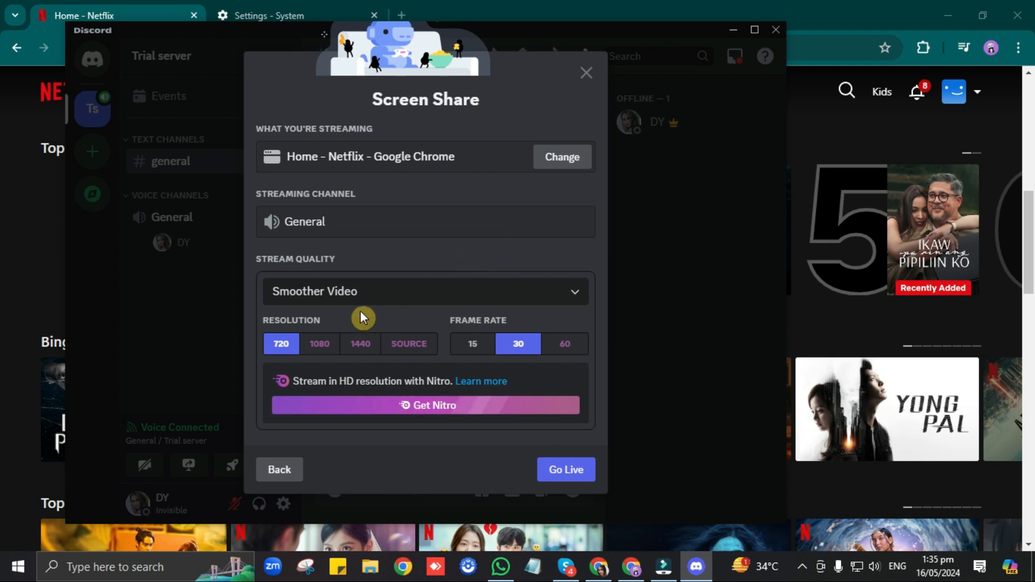
{"action": "mouse_move", "coordinate": [319, 344]}
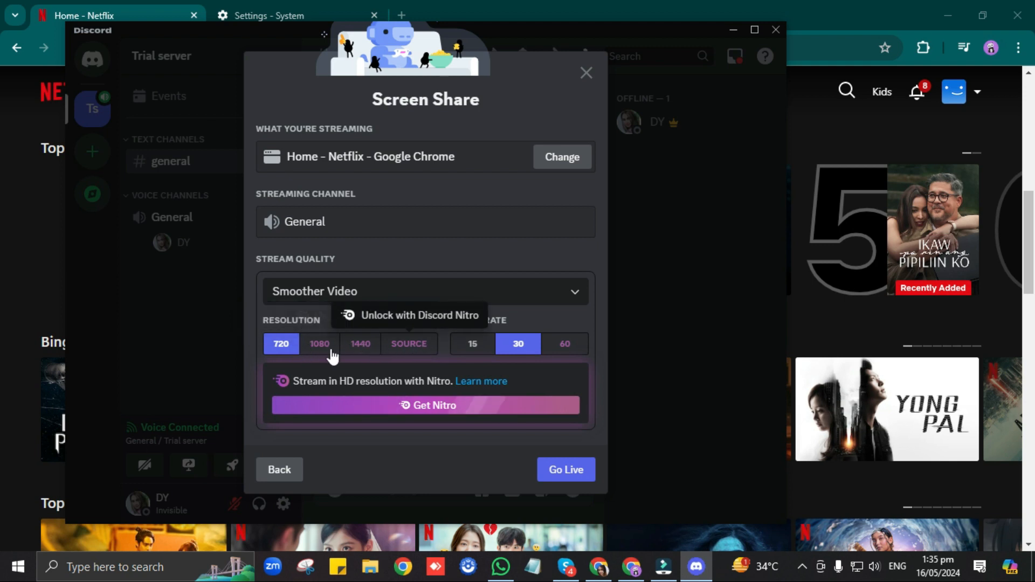
{"action": "mouse_move", "coordinate": [515, 298]}
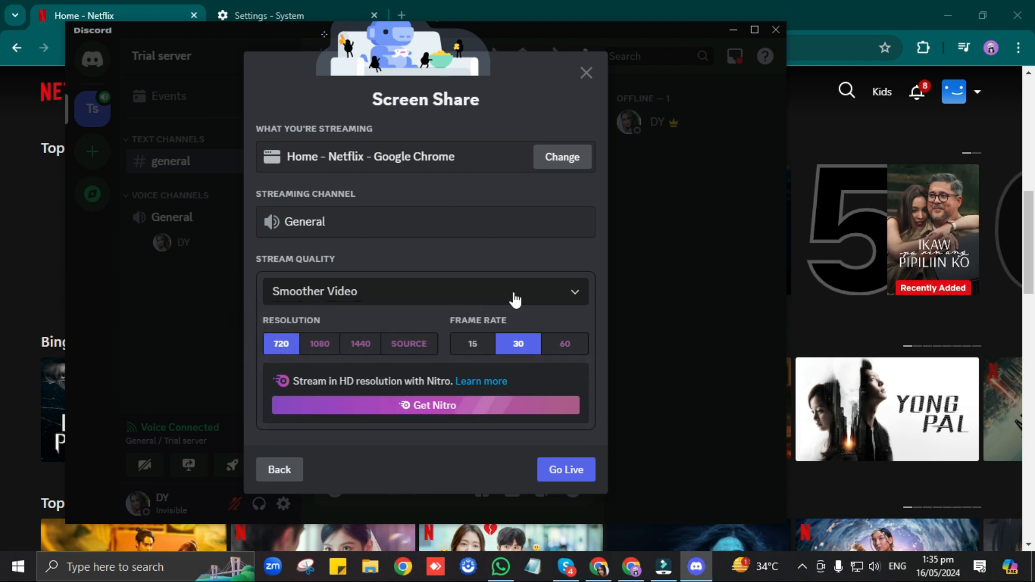
{"action": "mouse_move", "coordinate": [606, 425]}
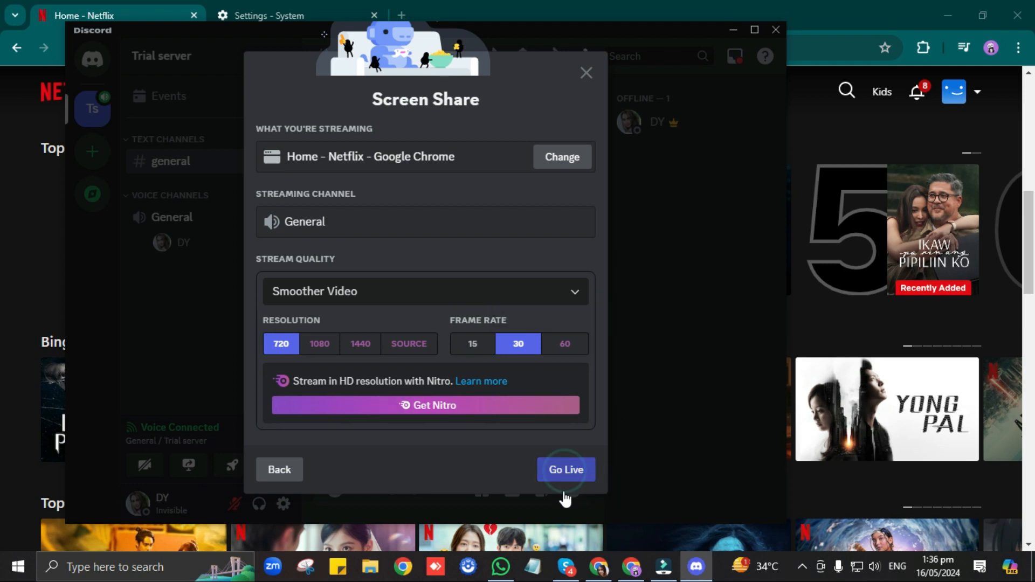
{"action": "left_click", "coordinate": [563, 469]}
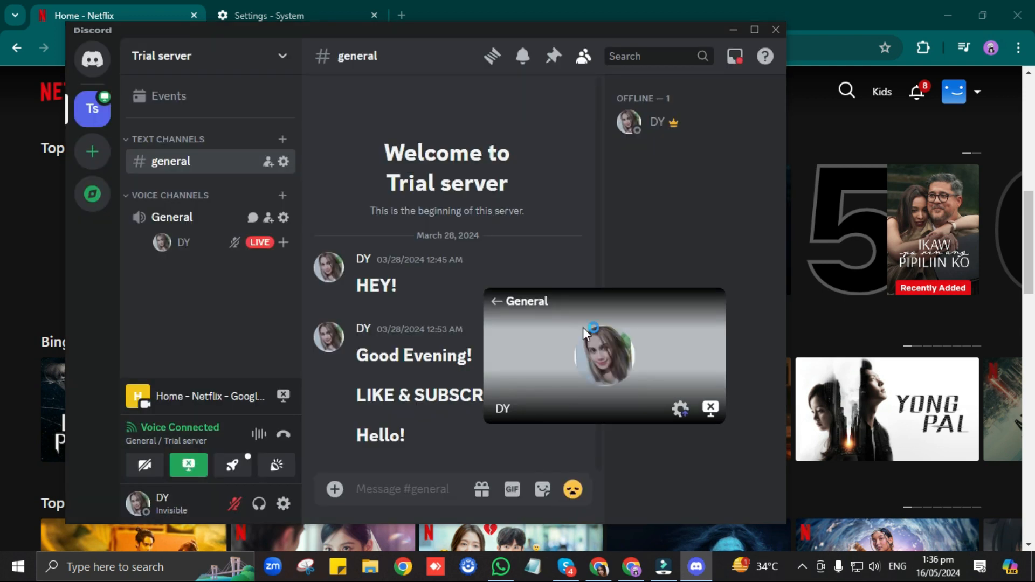